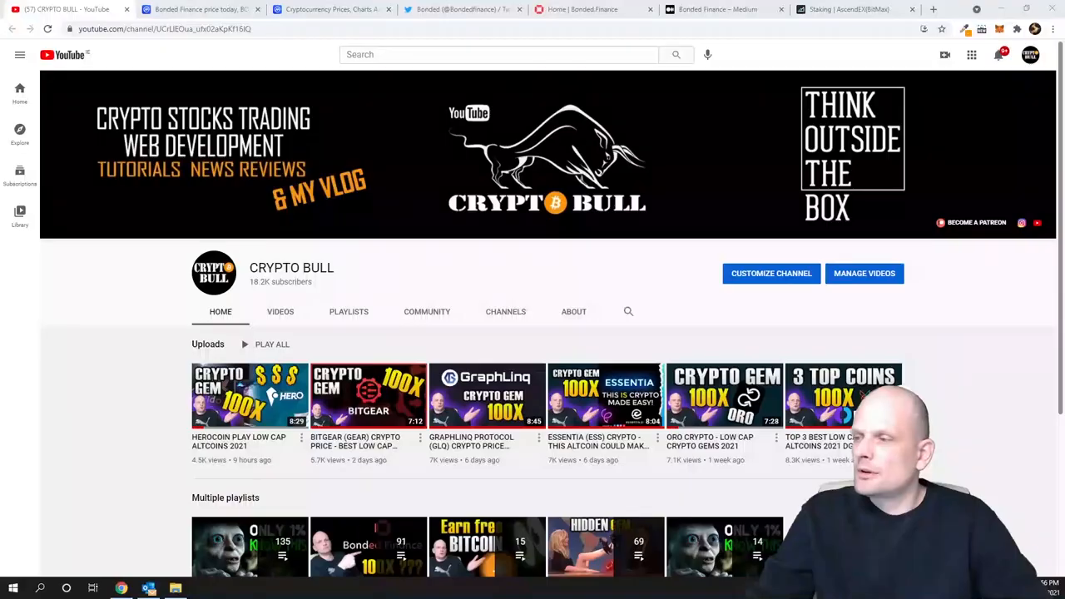
mouse_move(1026, 383)
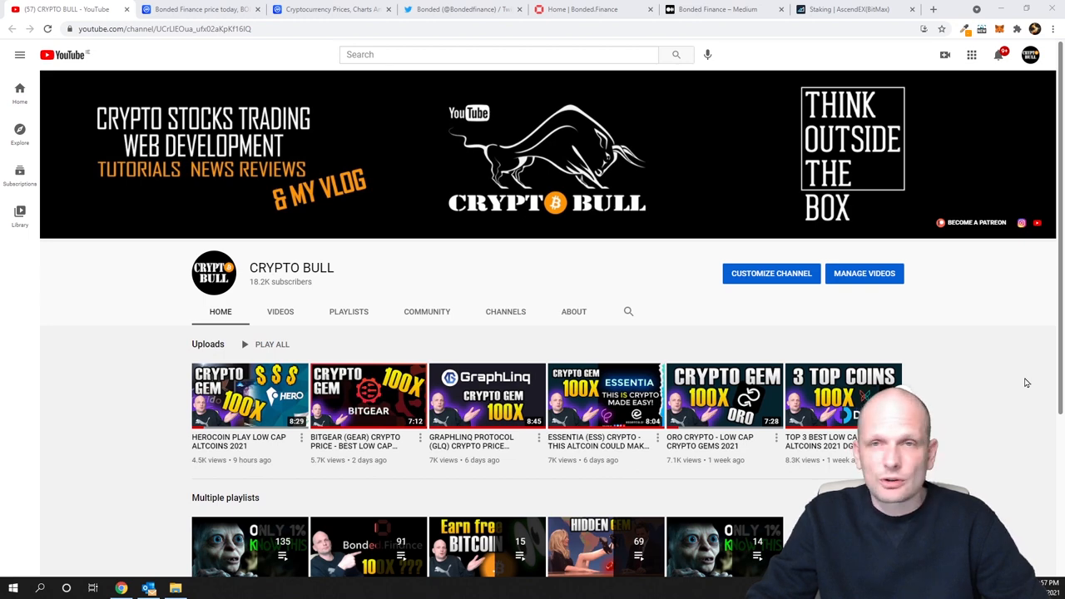
mouse_move(429, 259)
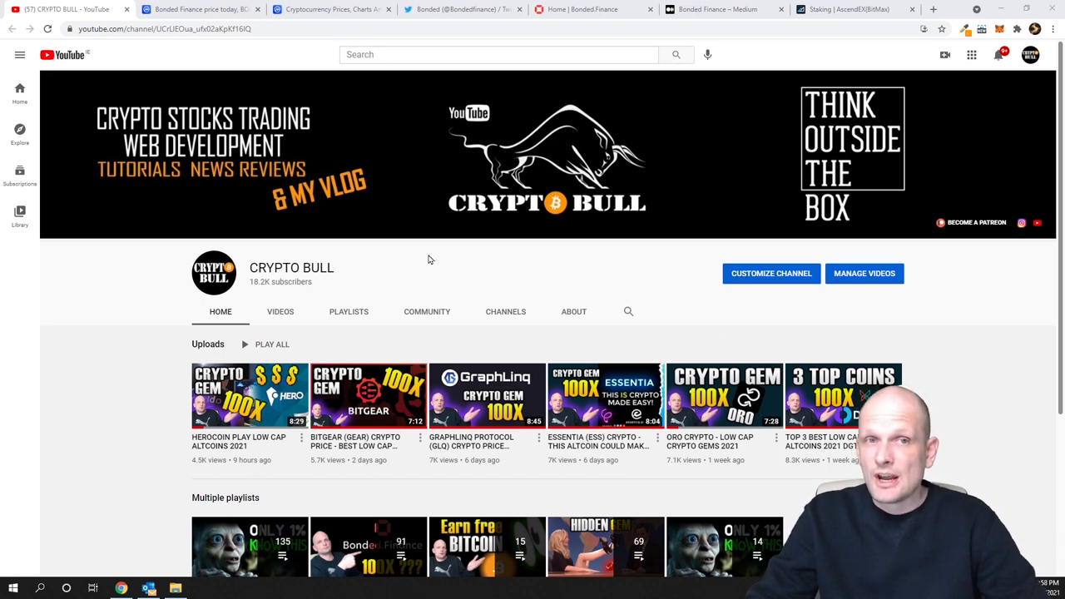
Step: Review BOND's CoinMarketCap markets on Uniswap, AscendEX and 1inch, then view the Bonded.Finance site
click(199, 9)
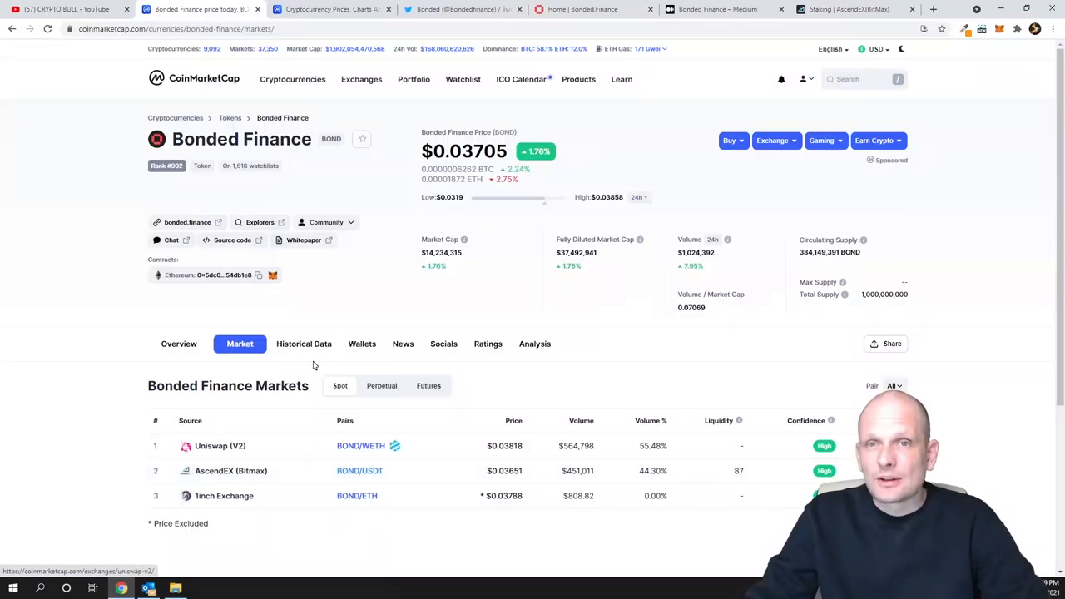
click(582, 9)
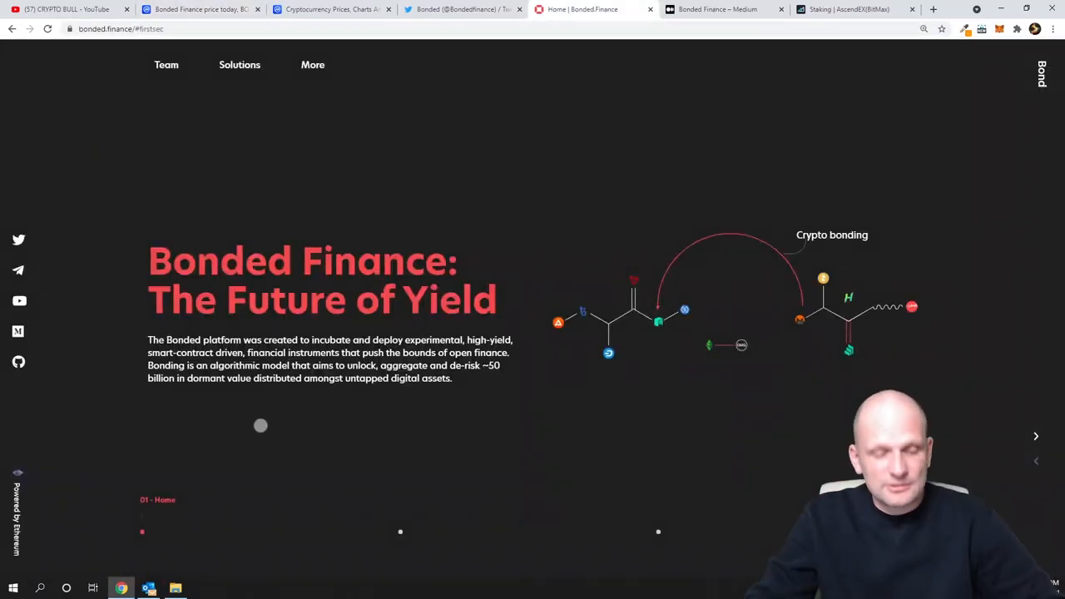
Step: Zoom in to read the 'Future of Yield' homepage, then view Bonded's Twitter profile
key(ctrl+plus)
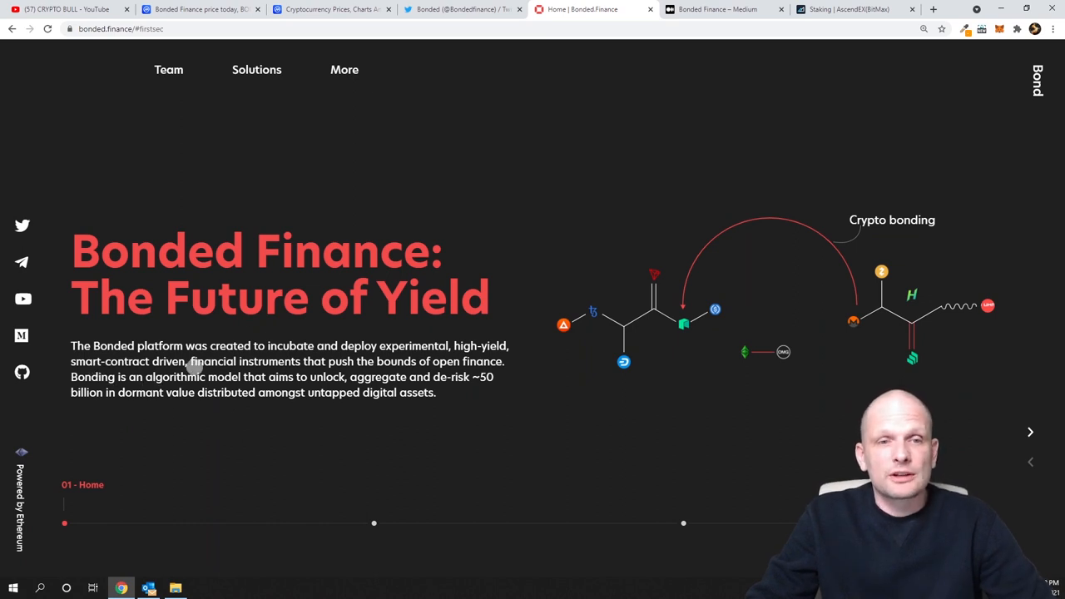
mouse_move(374, 359)
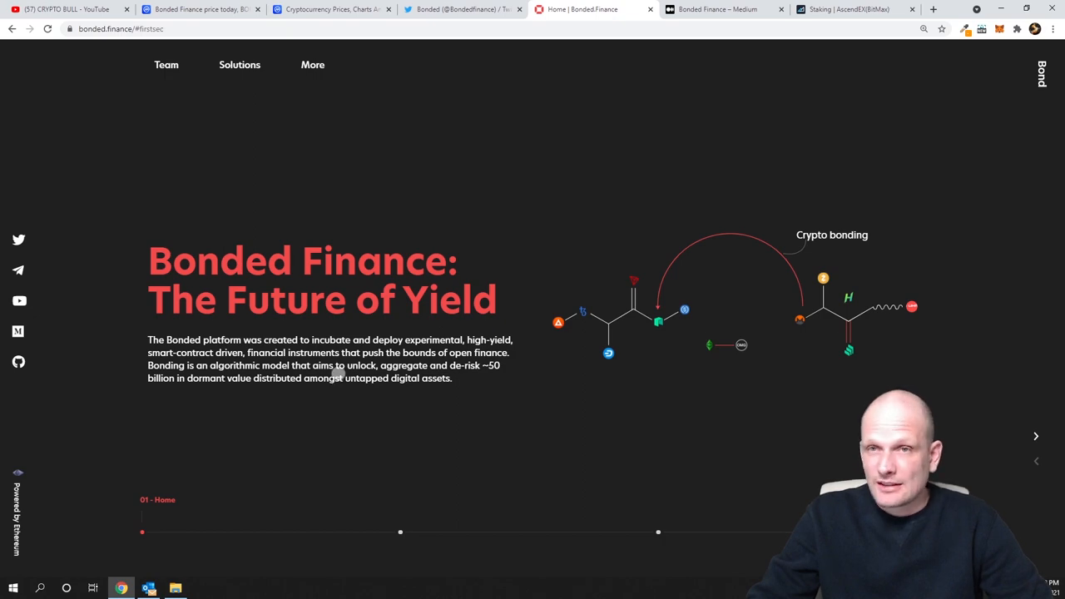
click(462, 9)
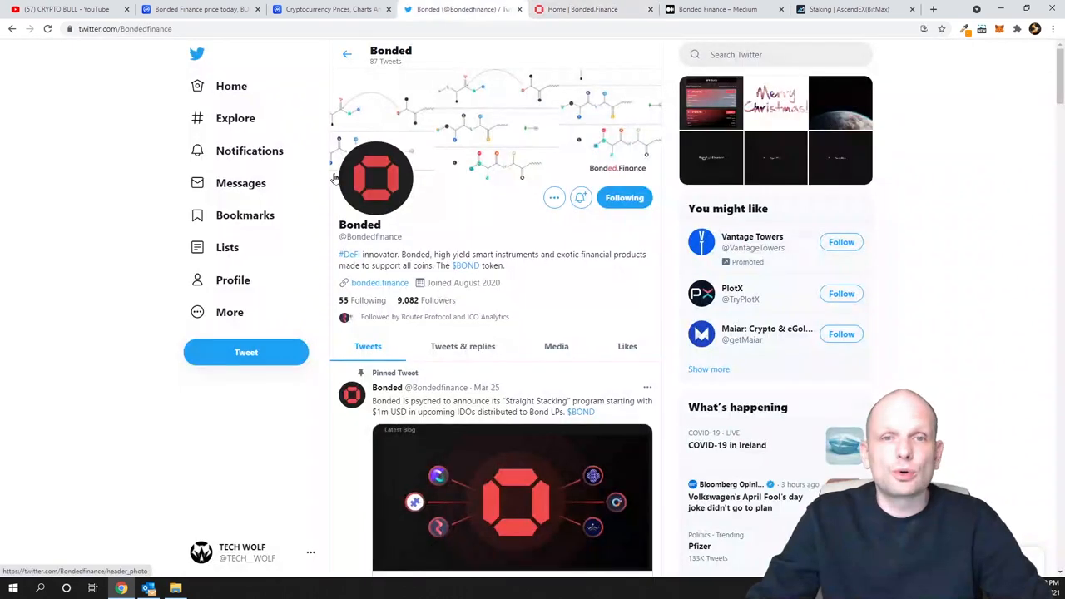
scroll(down, 3)
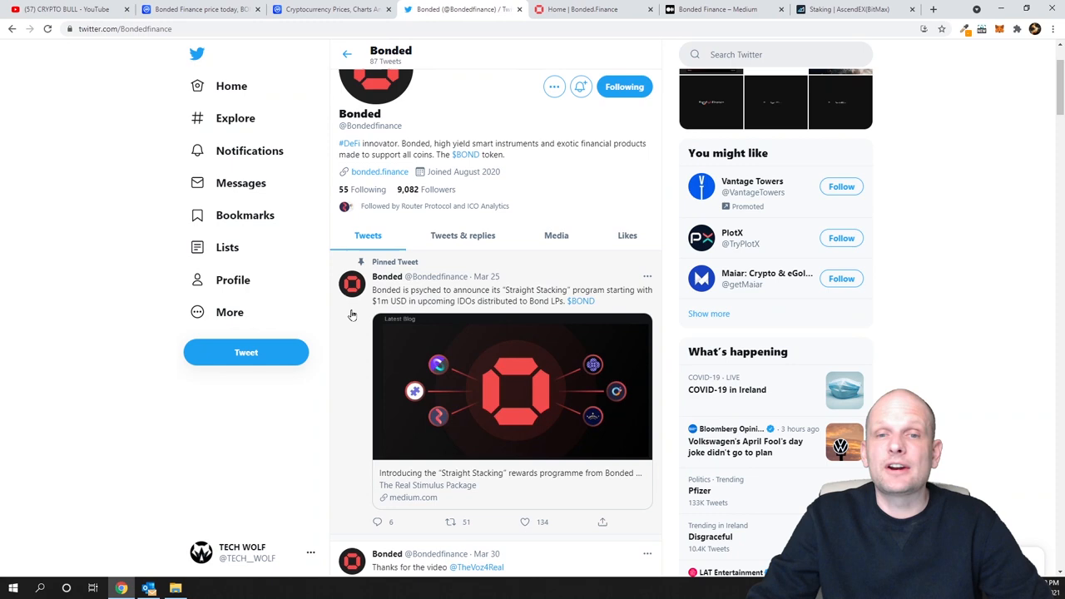
scroll(down, 3)
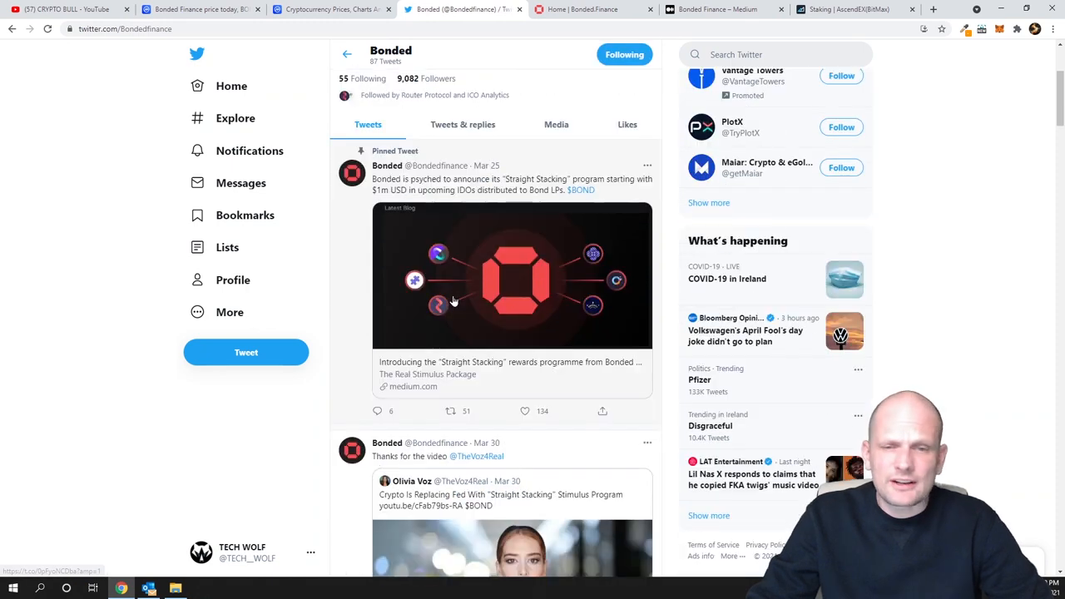
scroll(down, 3)
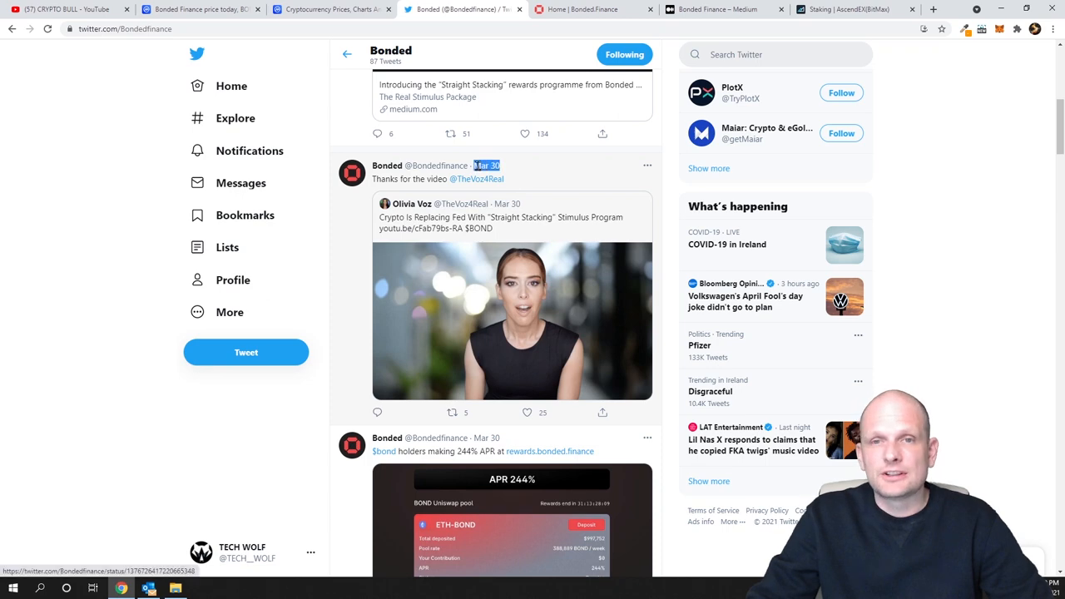
scroll(down, 3)
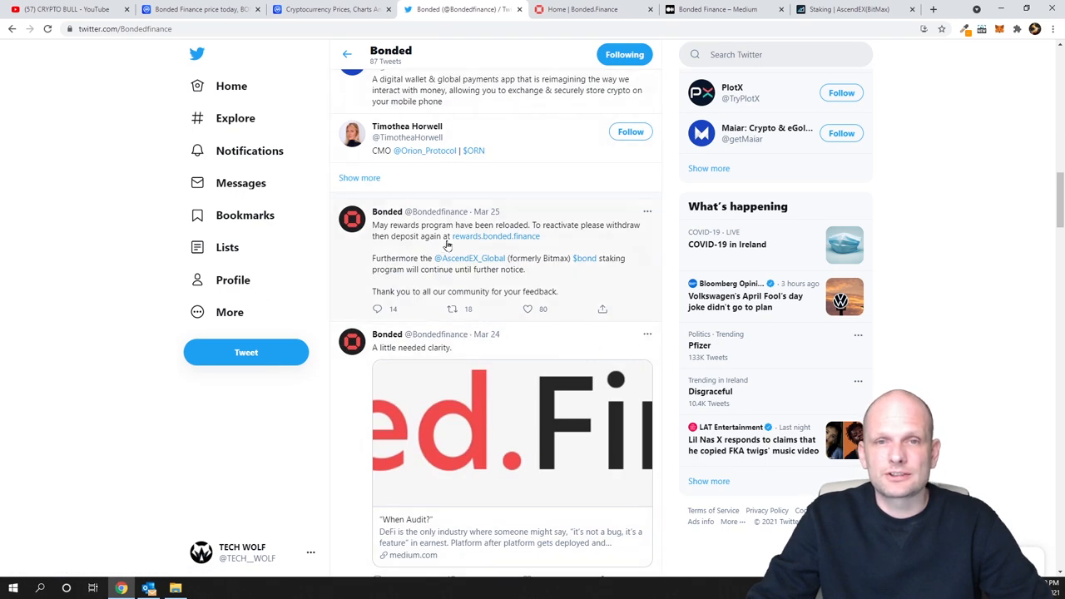
scroll(down, 3)
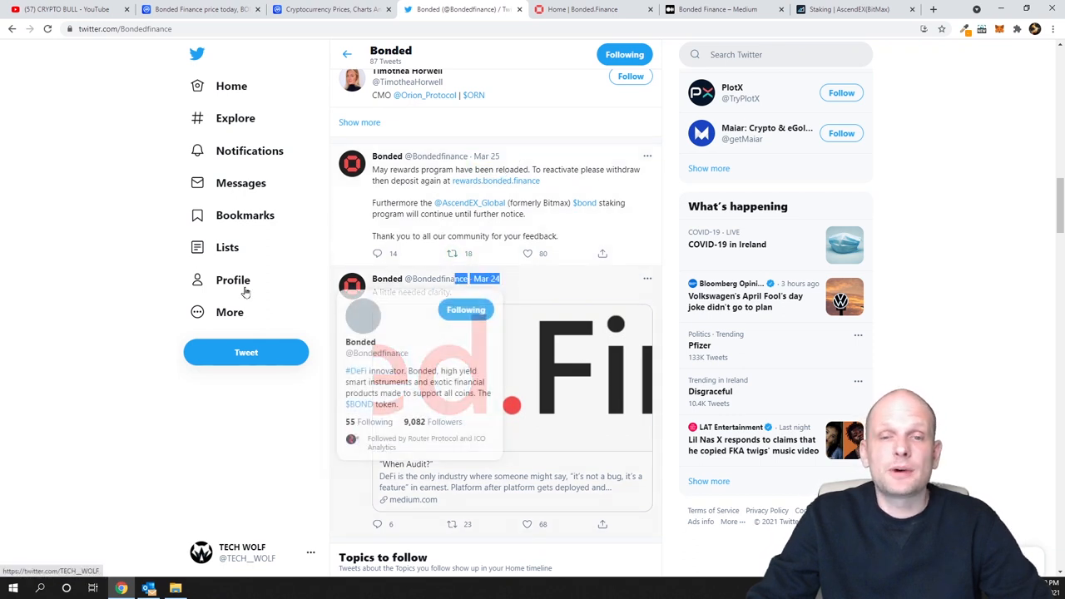
click(848, 9)
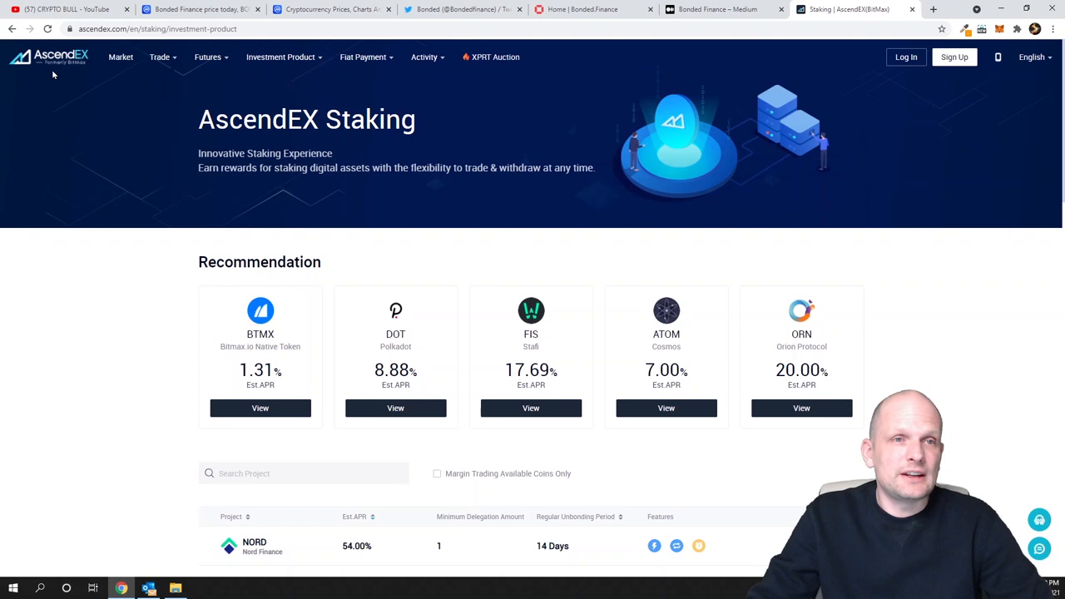
Step: Highlight BOND (Bonded Finance) and its 50.00% estimated APR in AscendEX's staking table
click(280, 57)
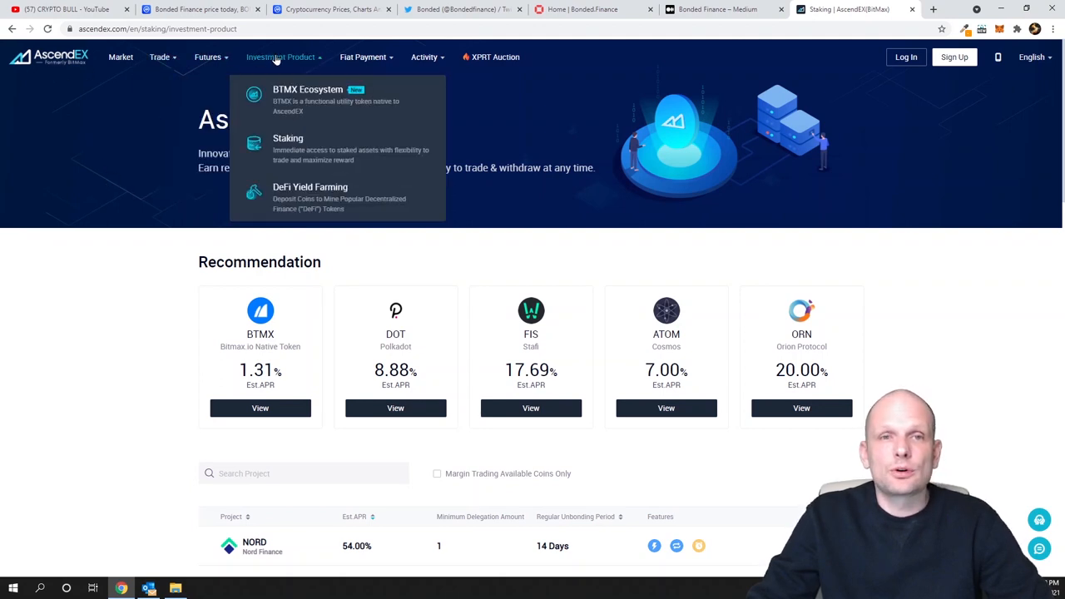
mouse_move(195, 219)
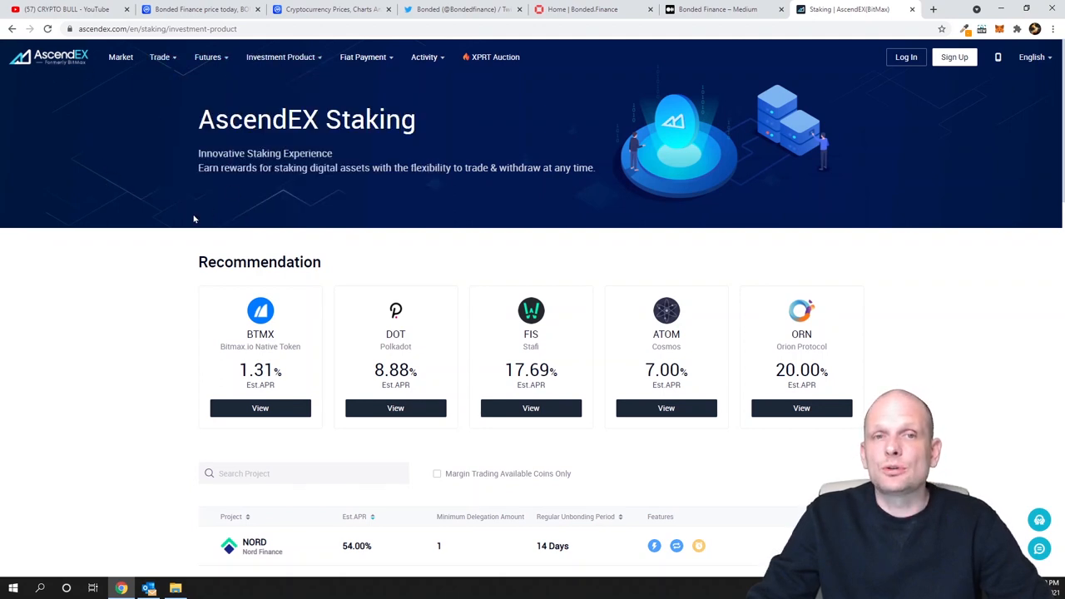
mouse_move(174, 233)
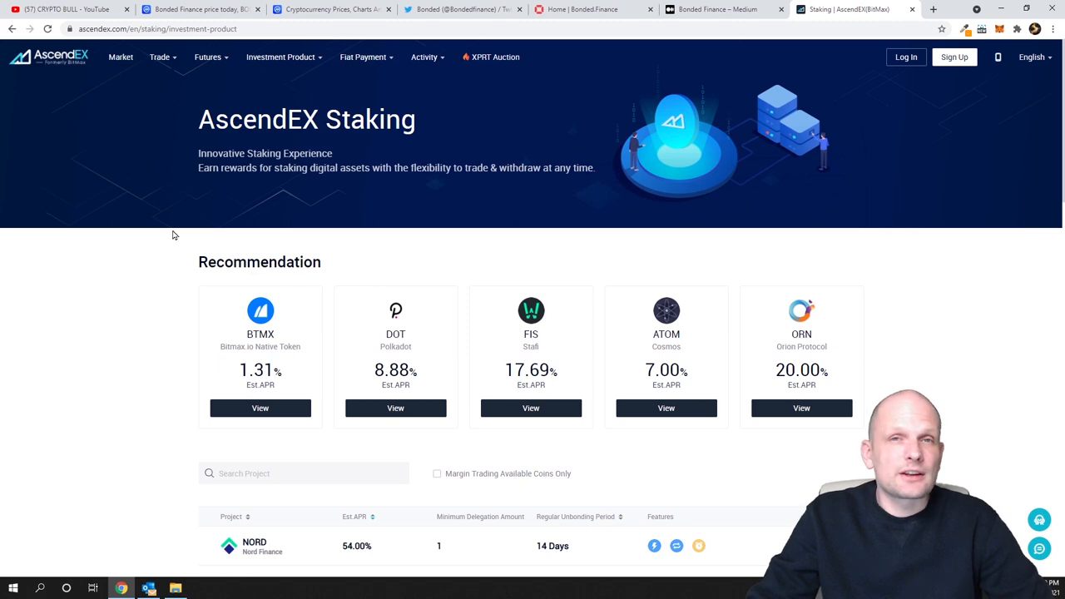
scroll(down, 3)
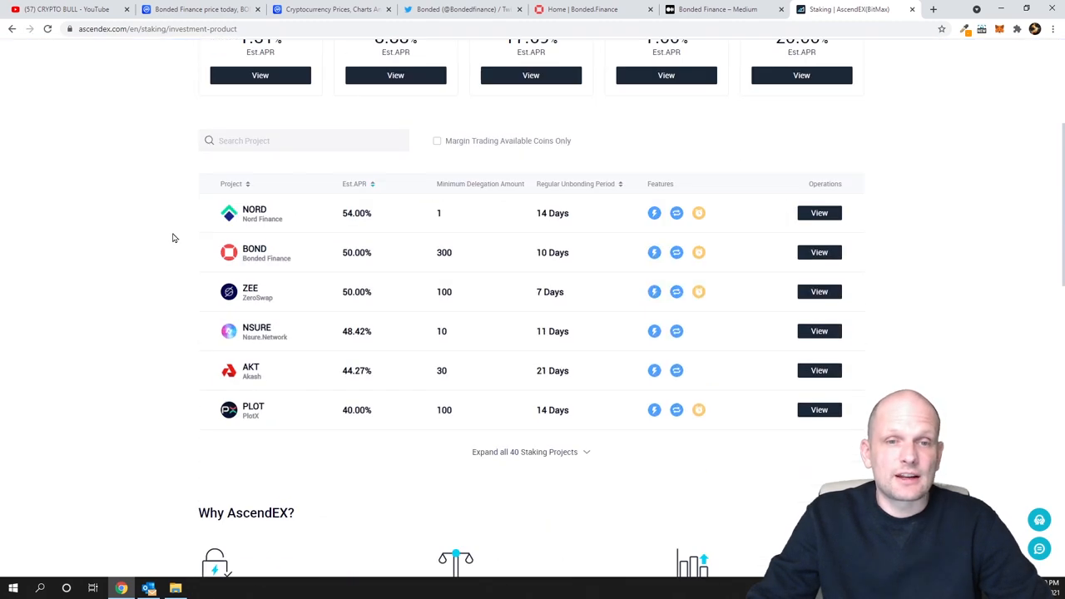
double_click(254, 247)
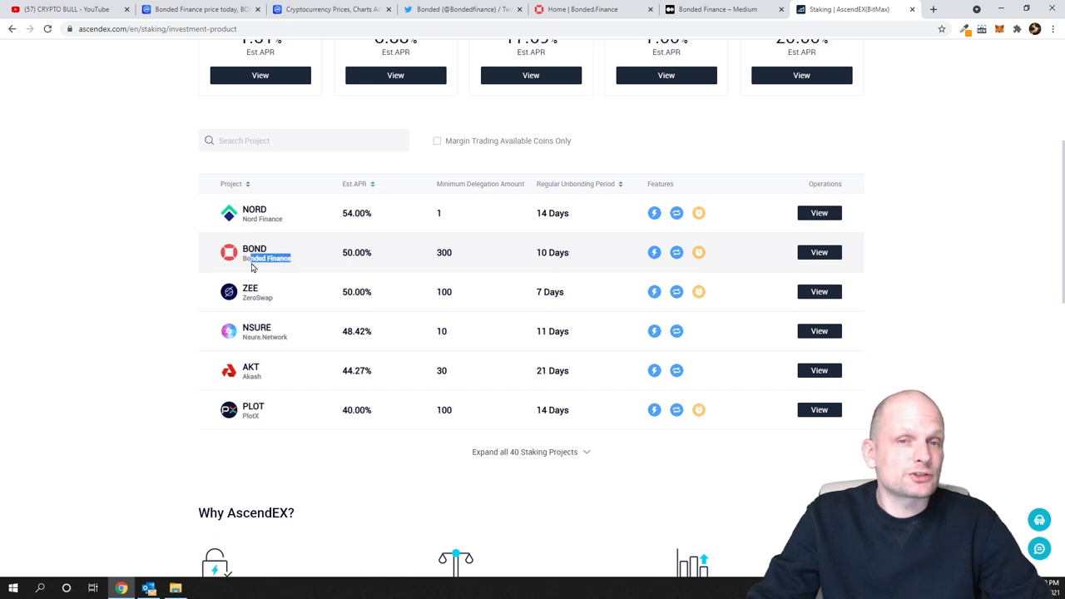
mouse_move(385, 263)
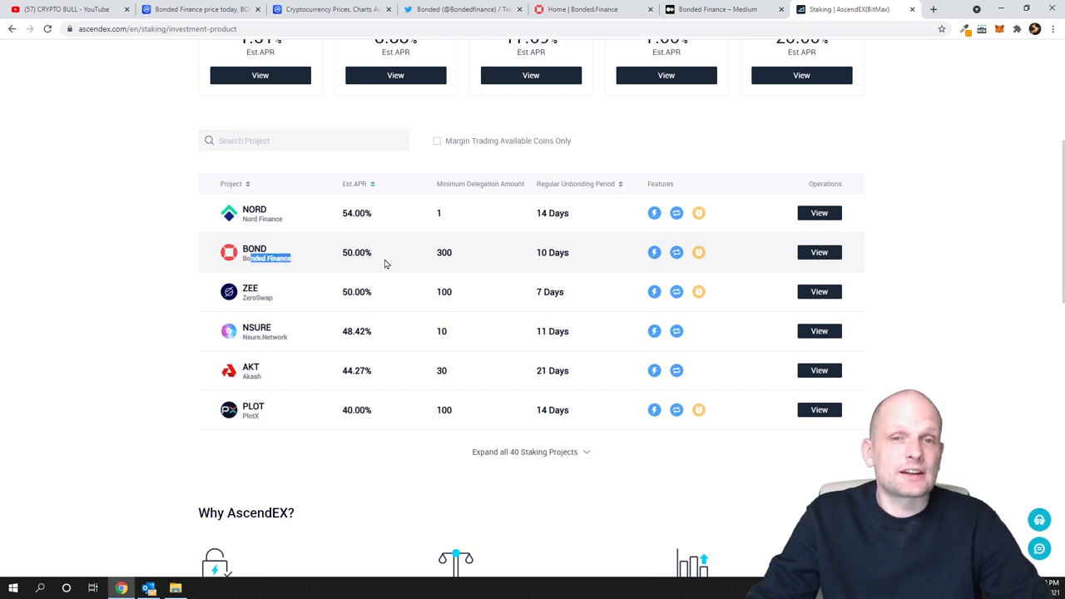
double_click(356, 252)
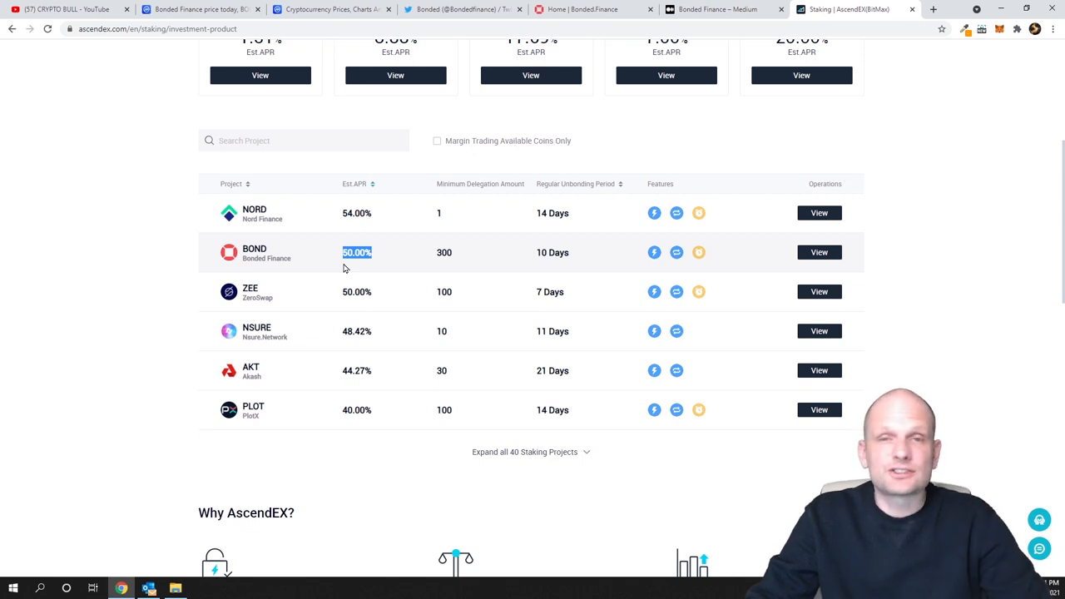
mouse_move(341, 265)
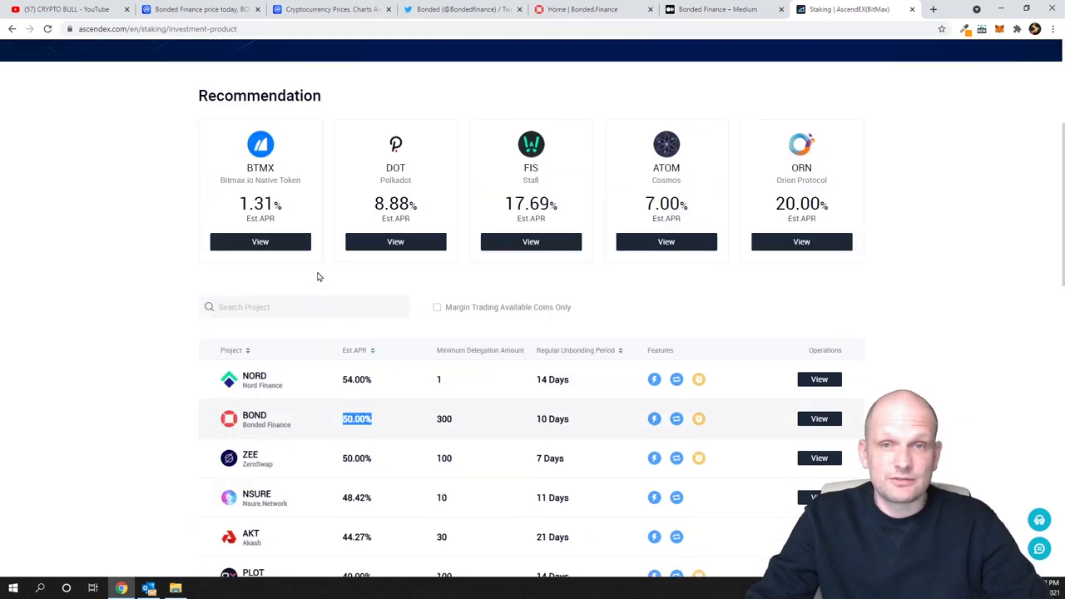
Step: Return to CoinMarketCap's Bonded Finance markets page, now showing BOND at $0.03711
click(200, 9)
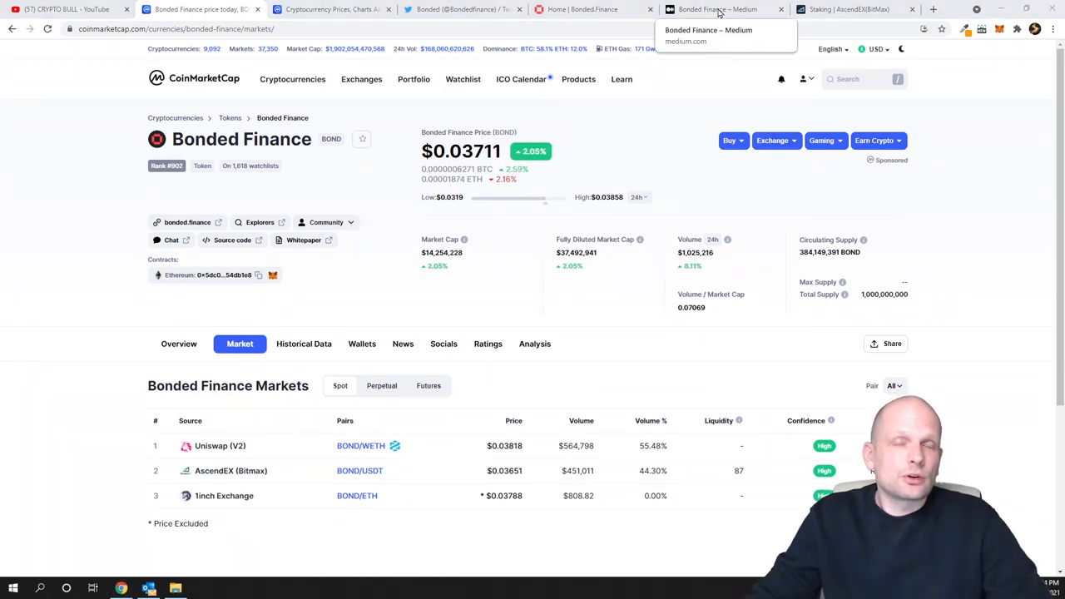
Step: Browse Bonded Finance's Medium posts on Matic, Token Distribution and REN, then return to CoinMarketCap
click(717, 9)
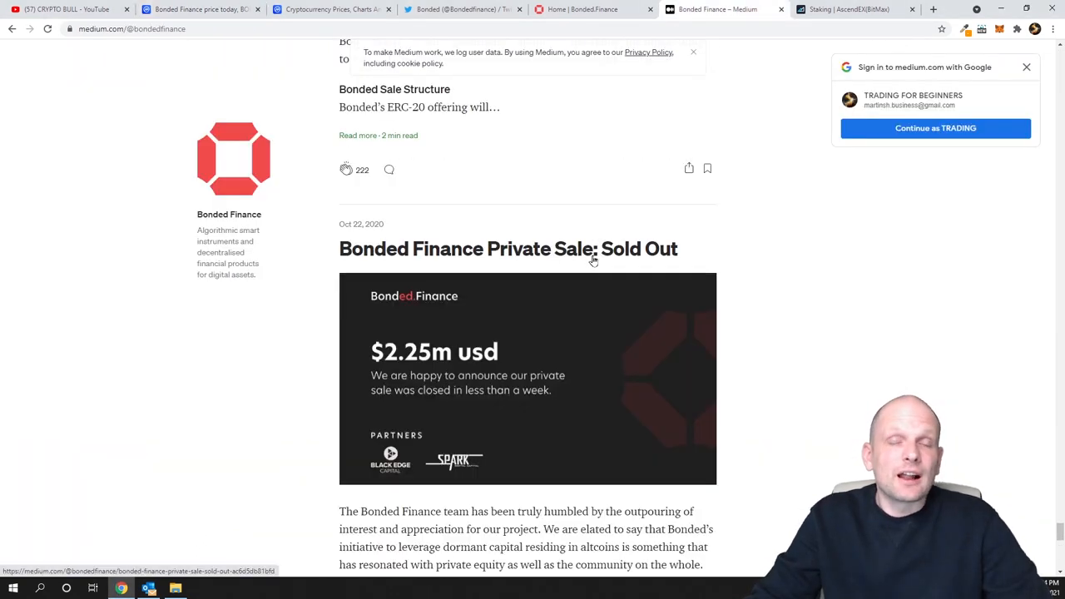
scroll(down, 3)
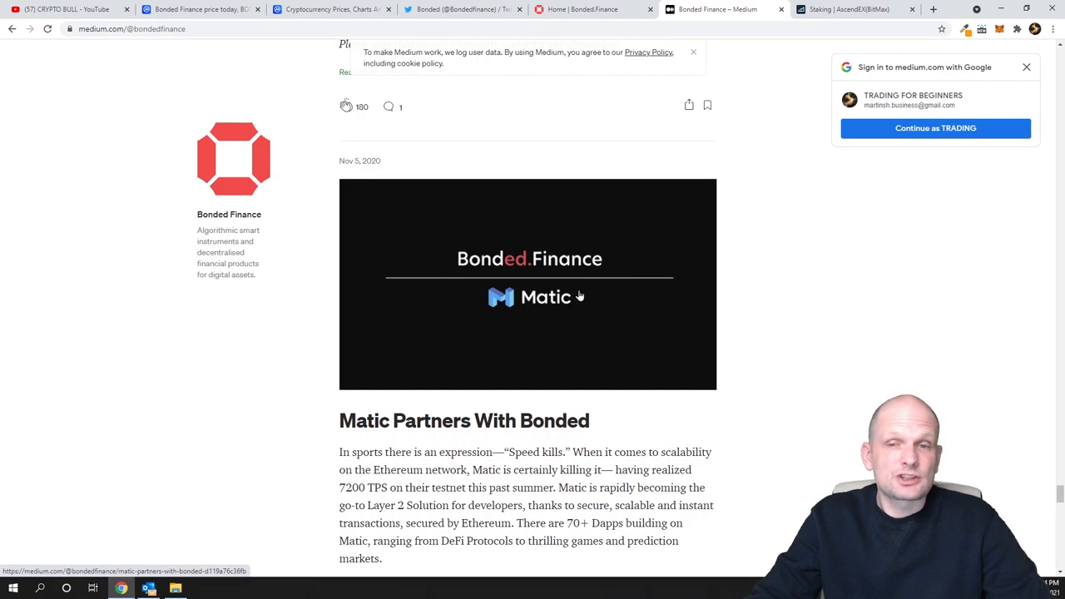
scroll(down, 3)
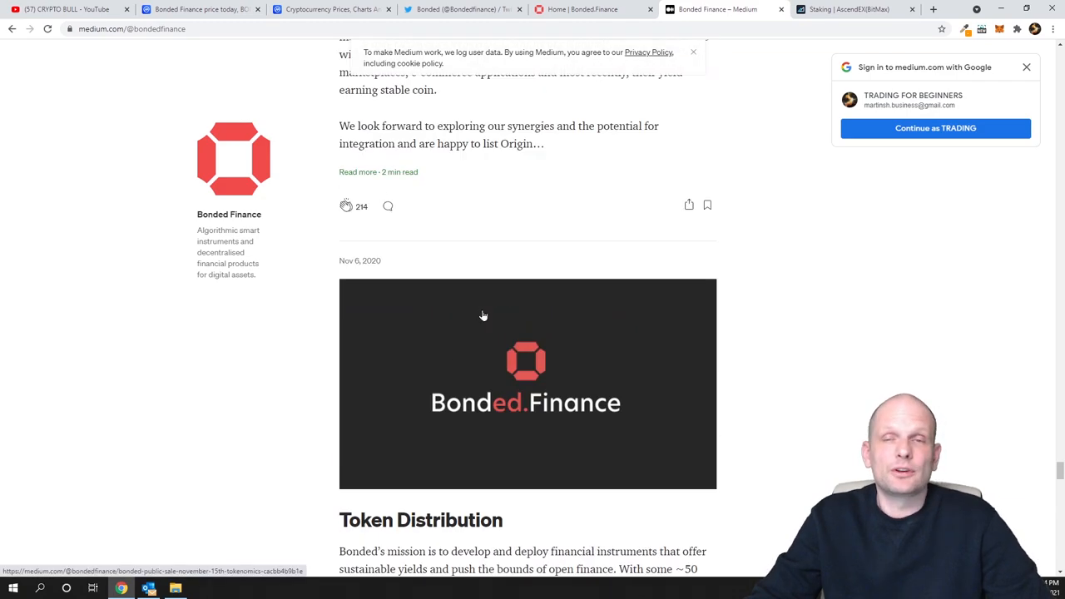
scroll(down, 3)
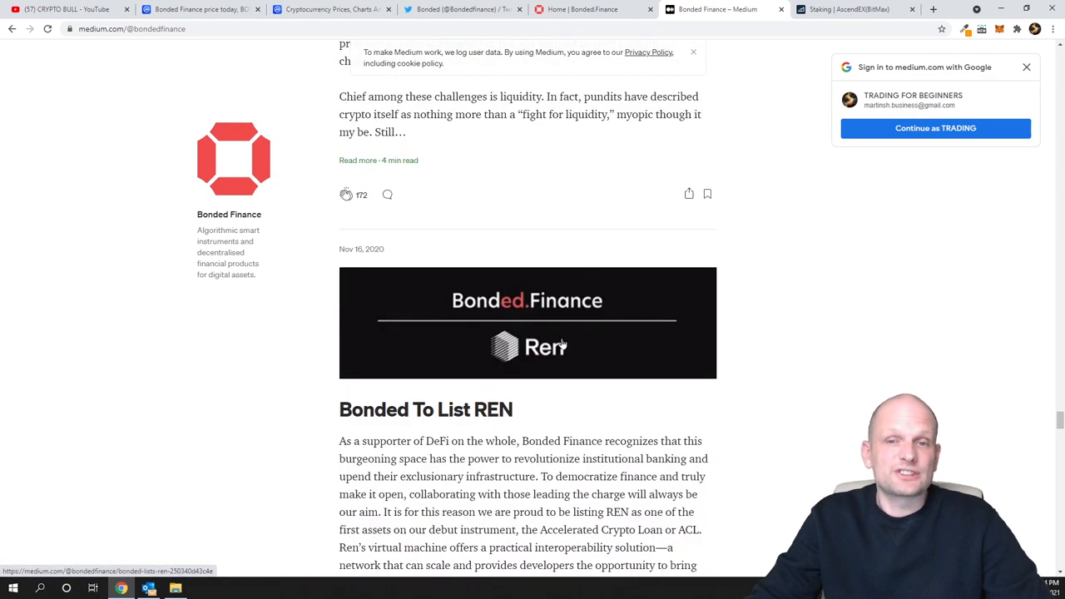
scroll(up, 3)
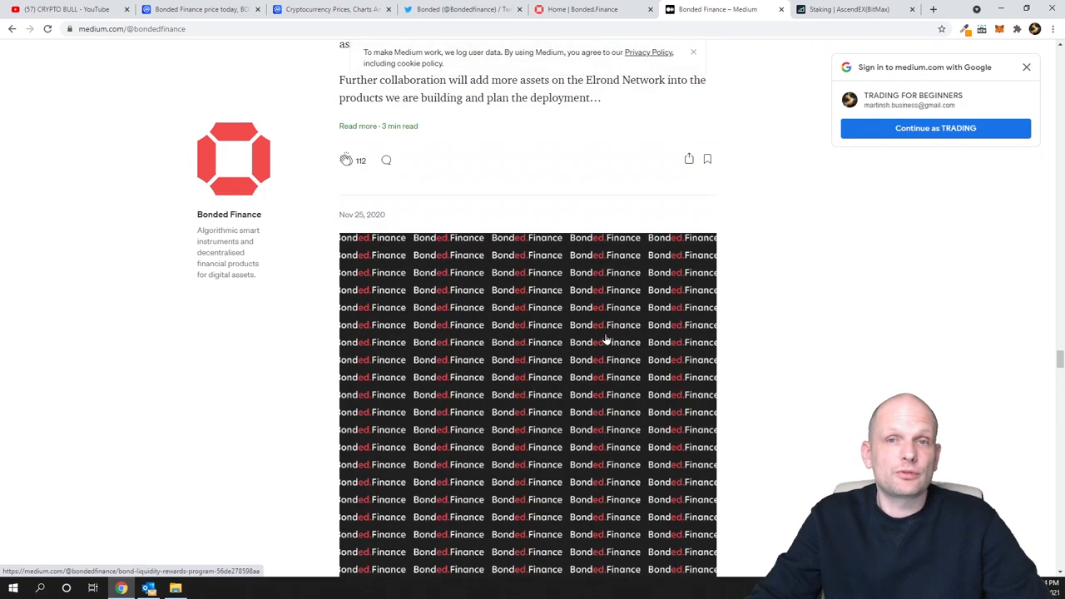
scroll(down, 3)
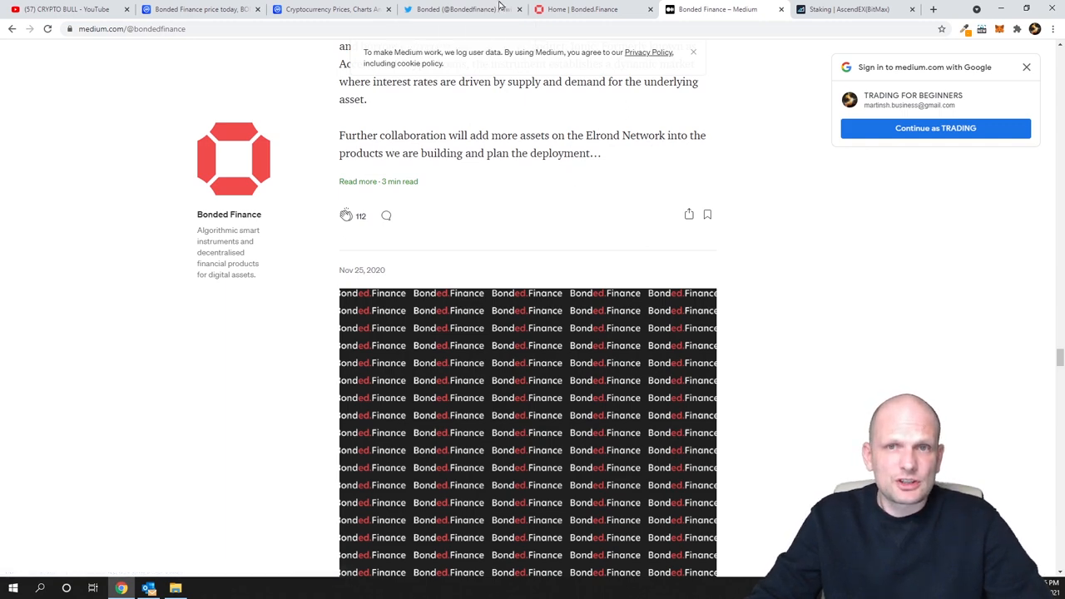
click(458, 9)
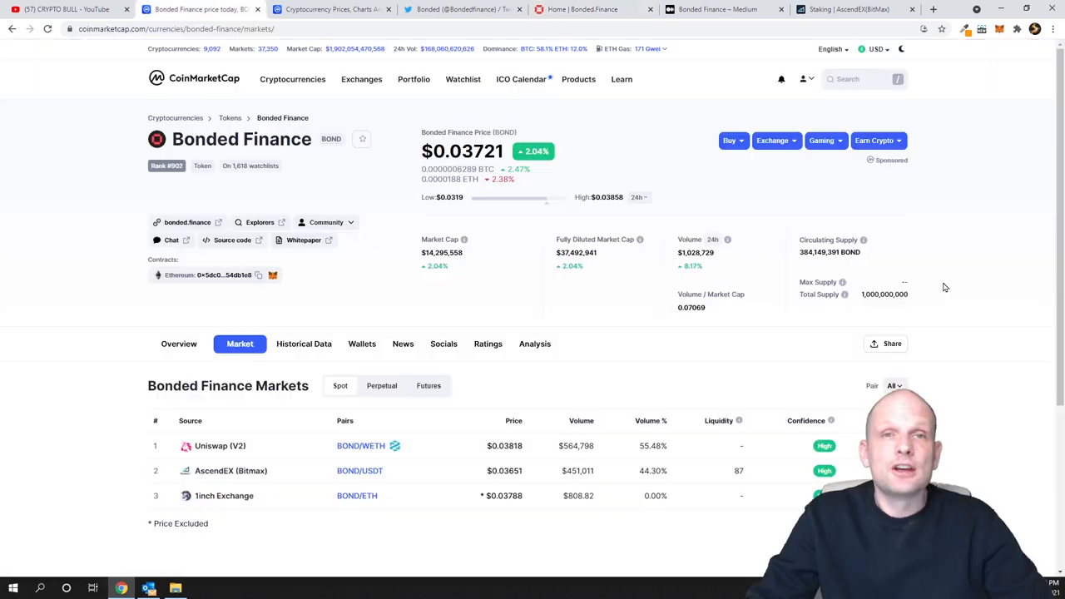
mouse_move(626, 198)
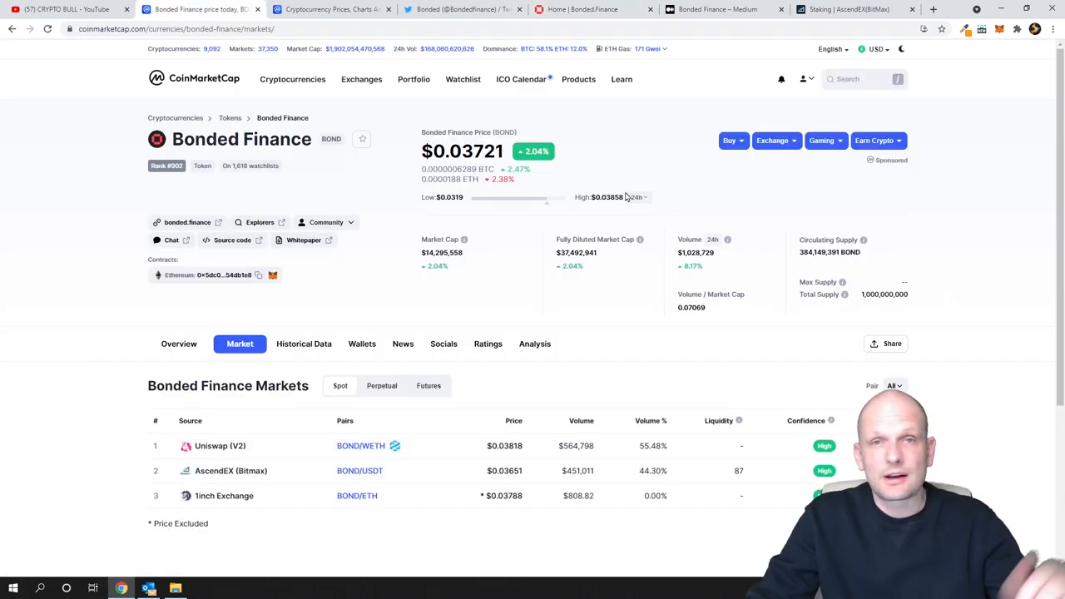